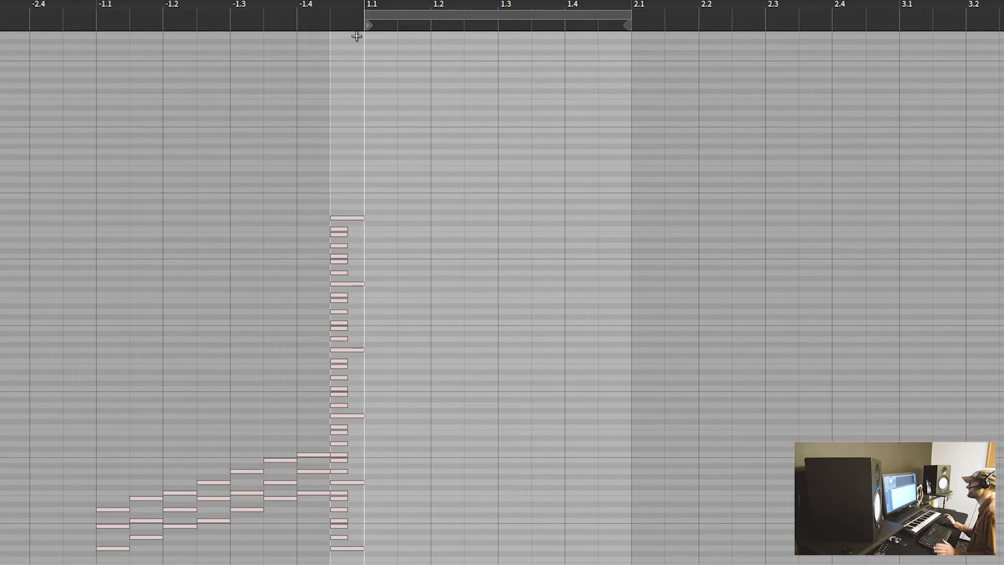
pyautogui.moveTo(416, 58)
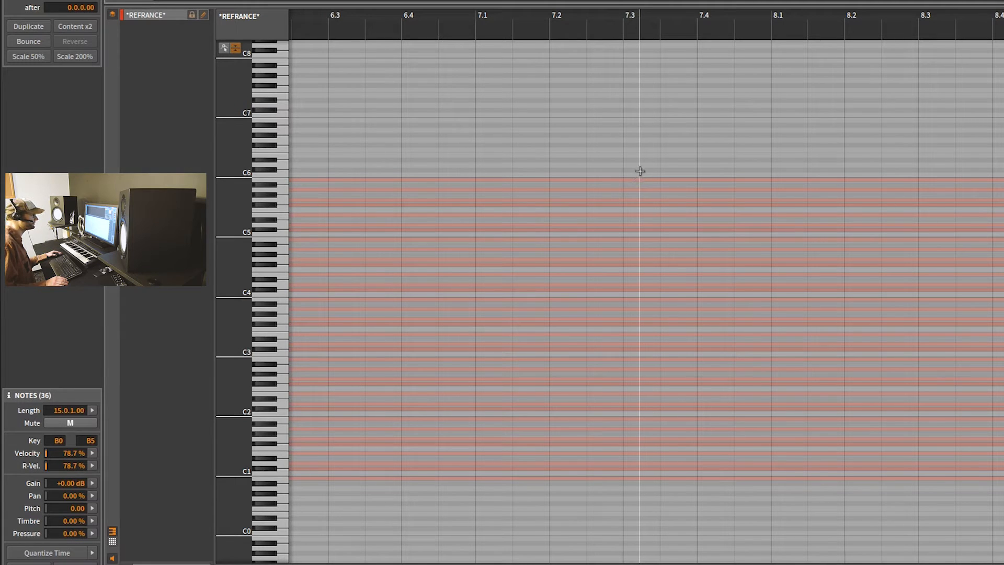
pyautogui.moveTo(640, 155)
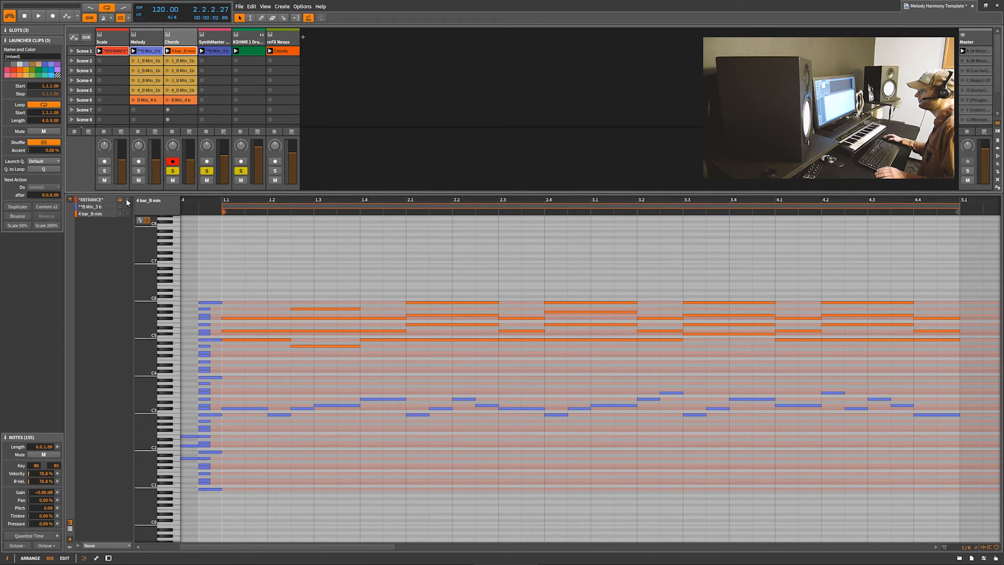
# Focus the REFRANCE scale clip among the layered clips in the note editor
pyautogui.click(89, 206)
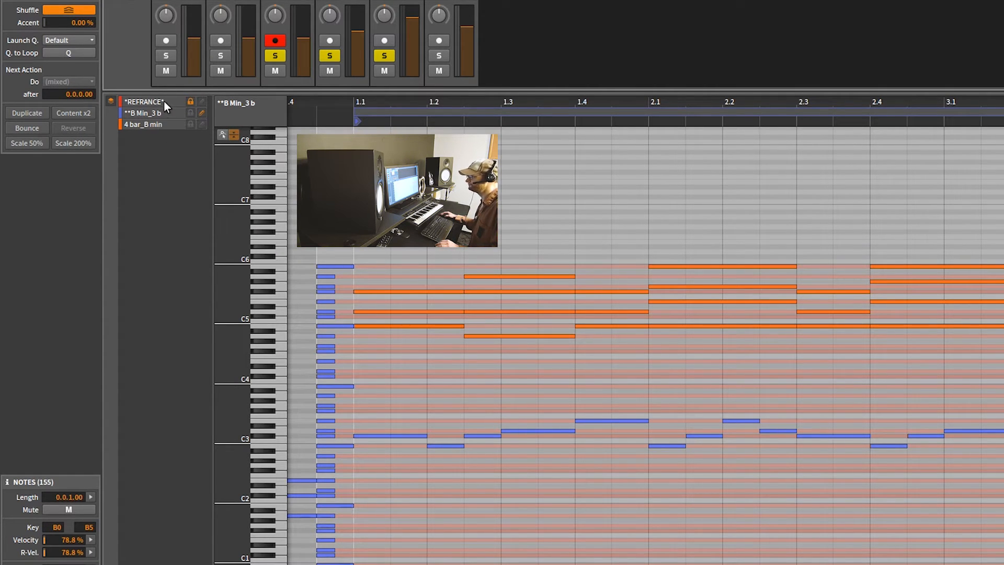
pyautogui.moveTo(155, 125)
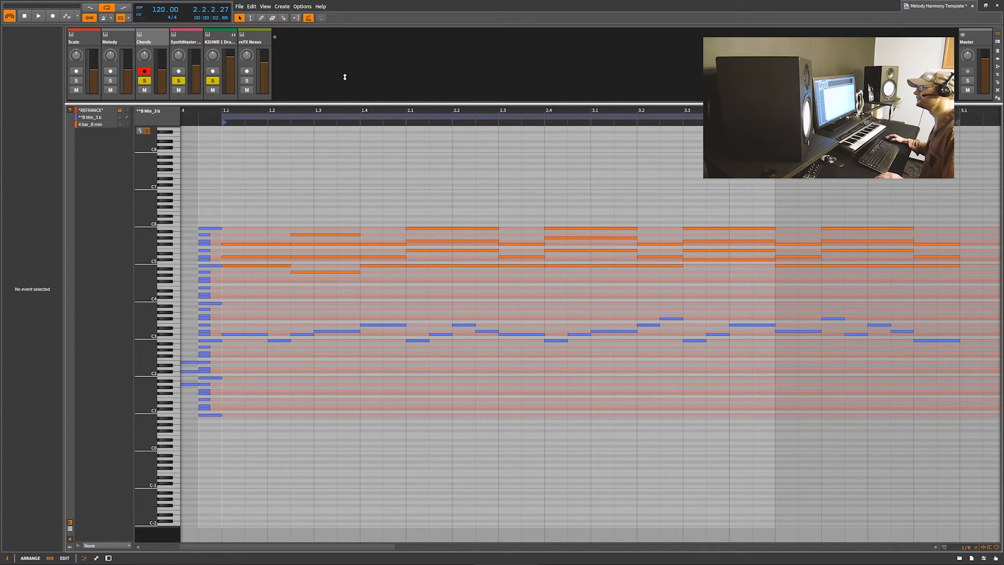
pyautogui.moveTo(303, 64)
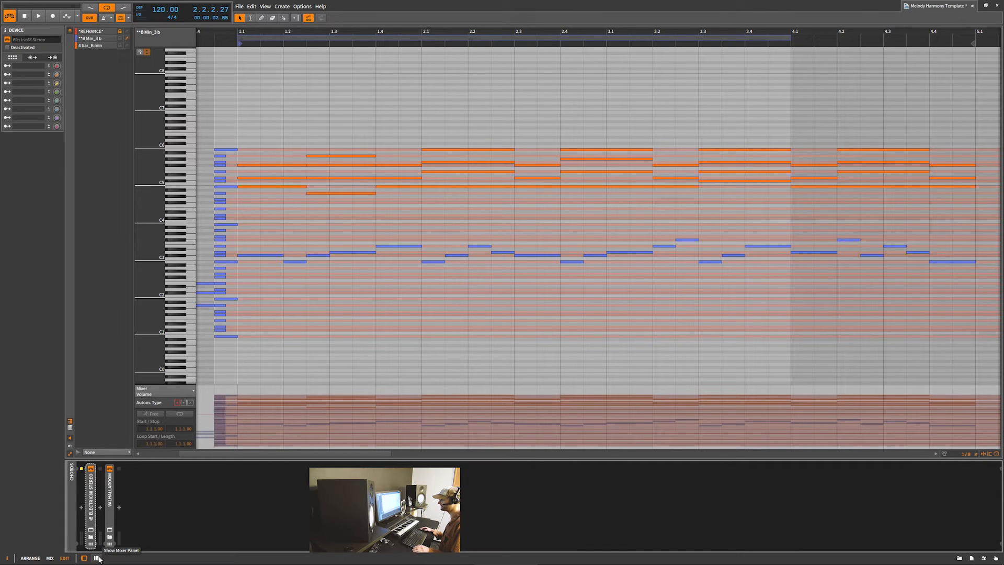
# Switch to the Arrange layout listing the project's six tracks
pyautogui.click(87, 557)
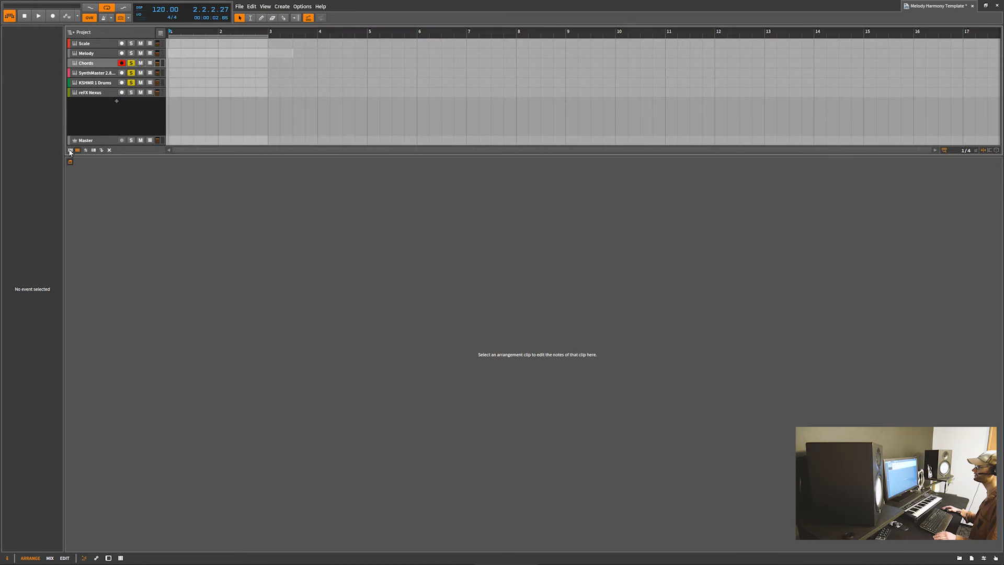
# Show the clip launcher grid and load the Scene 1 clips into the note editor
pyautogui.click(76, 150)
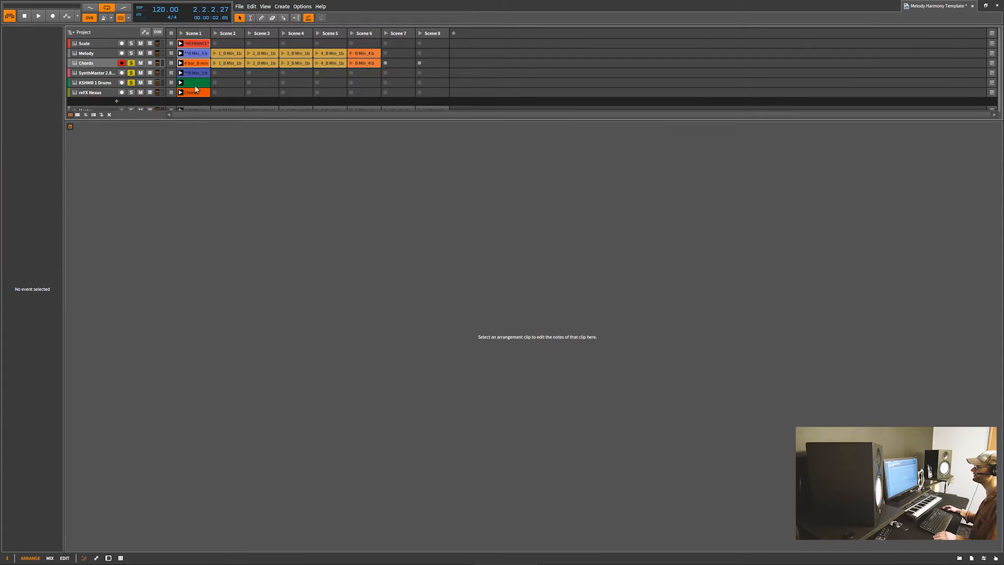
pyautogui.doubleClick(192, 44)
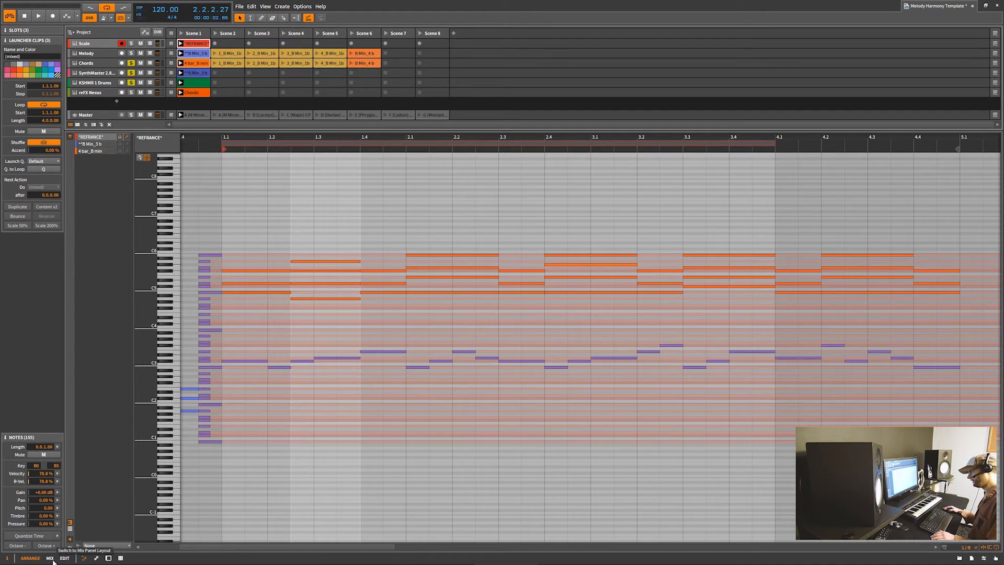
# Switch to the Mix layout and layer the KSHMR 1 Drums clip with the other notes
pyautogui.click(49, 558)
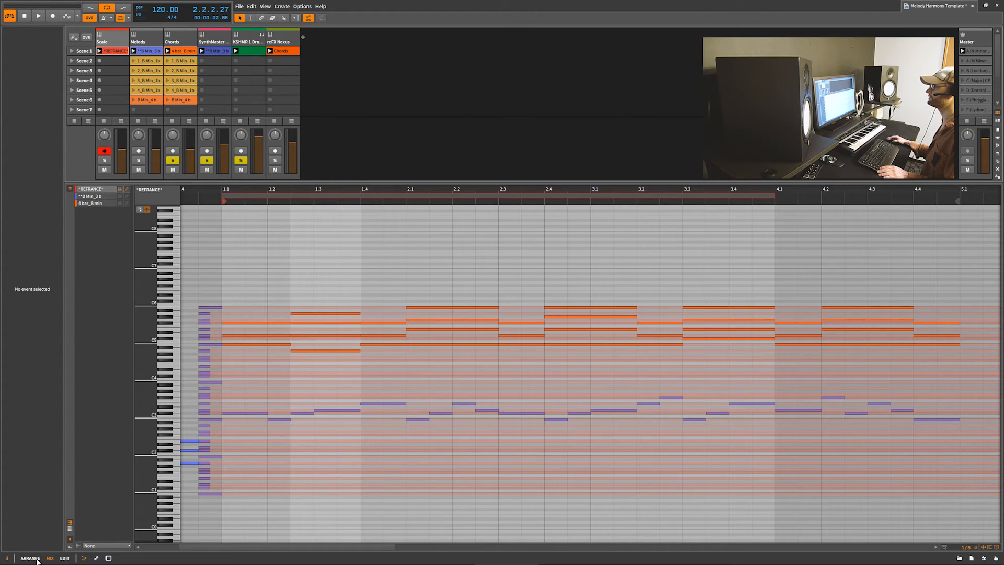
pyautogui.moveTo(31, 556)
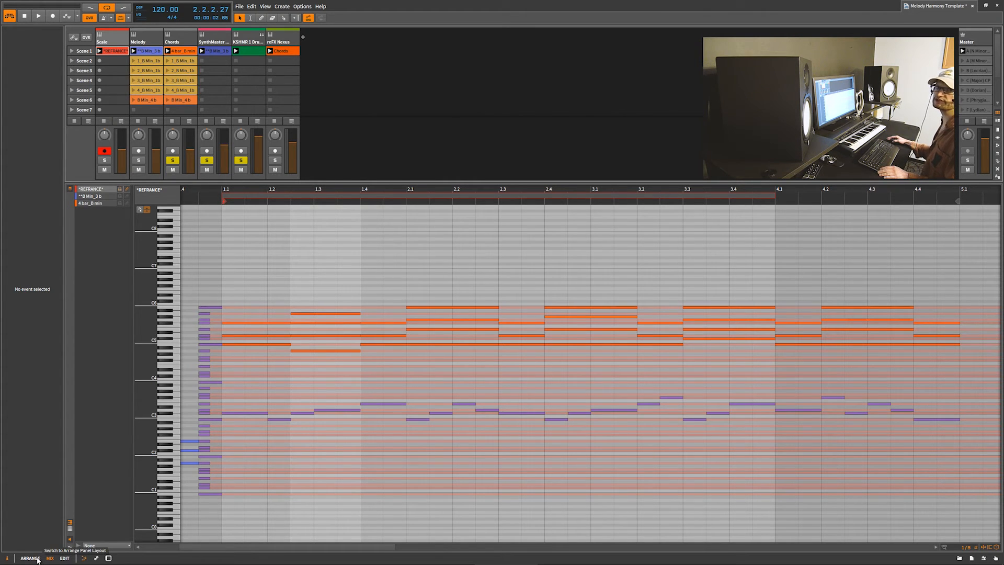
pyautogui.click(145, 50)
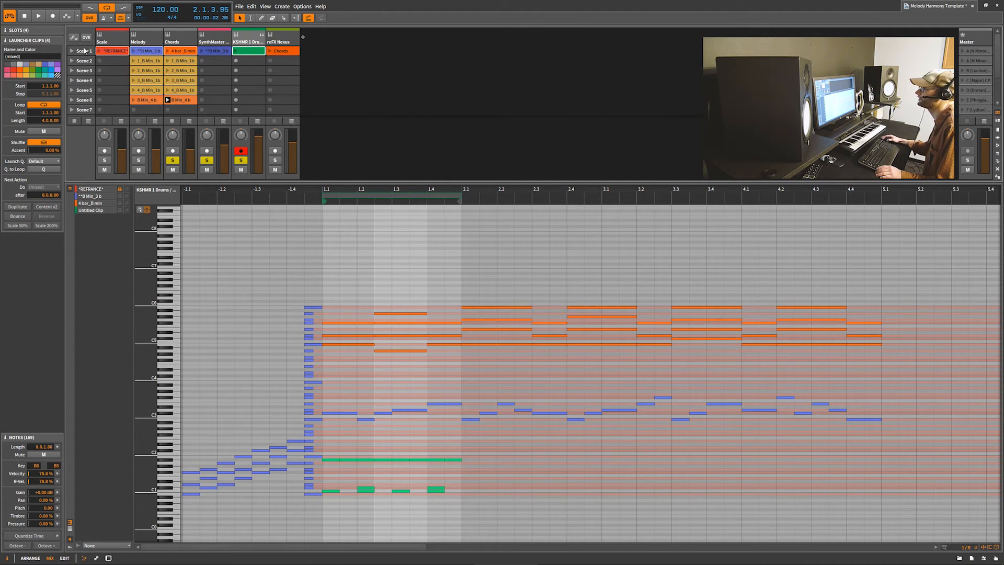
# Launch Scene 1 so the reference, melody, chord and drum clips play layered together
pyautogui.click(44, 15)
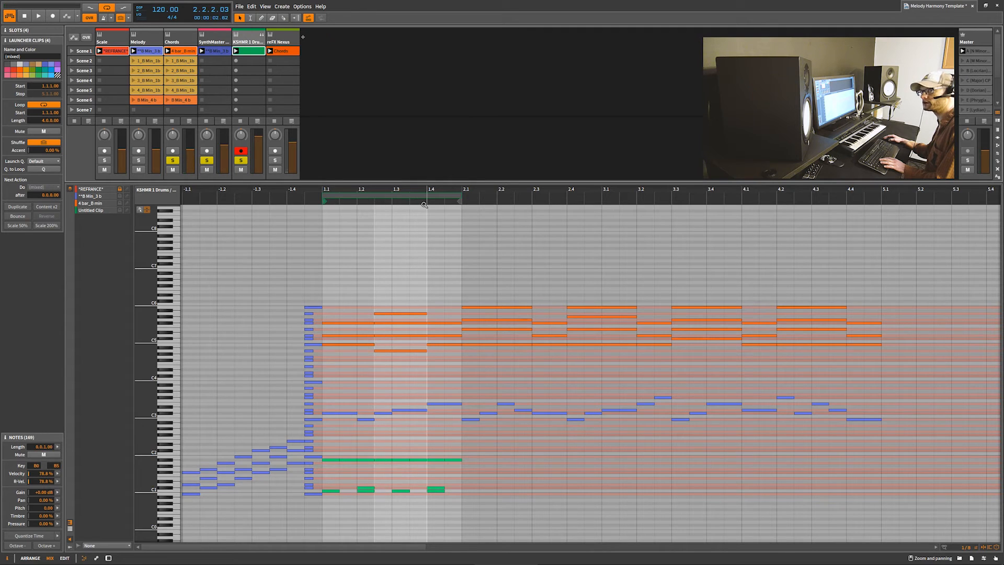
pyautogui.moveTo(423, 201)
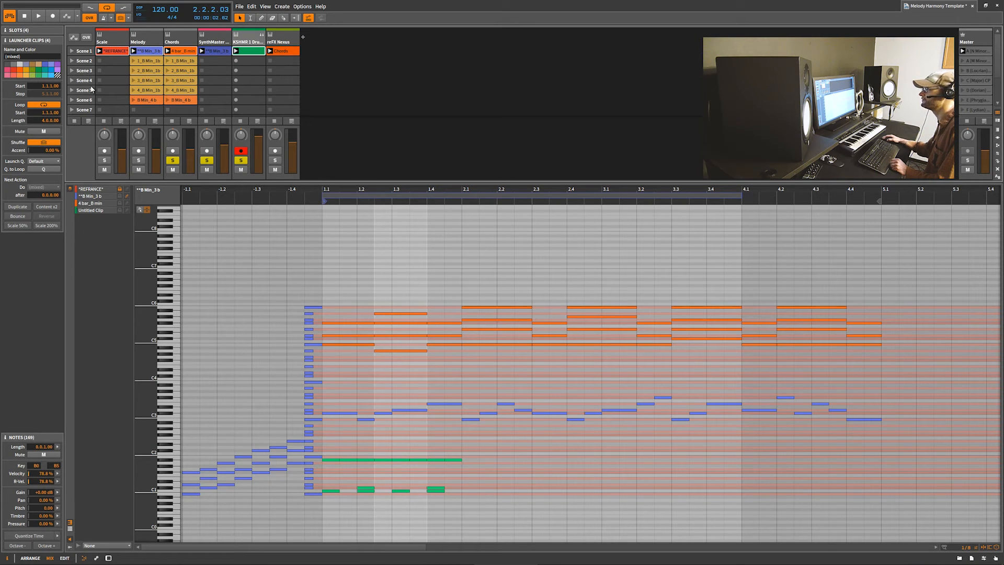
pyautogui.click(38, 15)
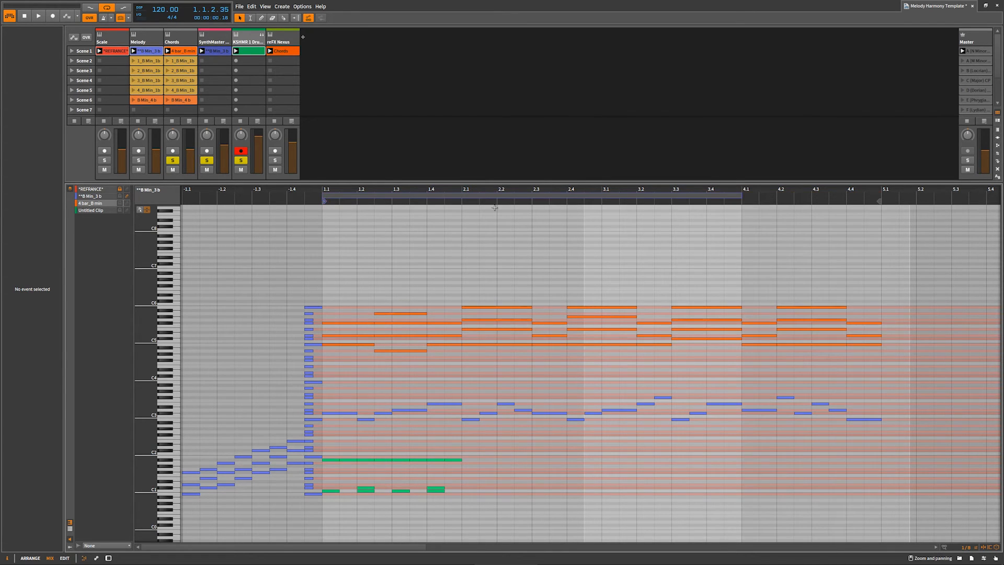
pyautogui.moveTo(739, 198)
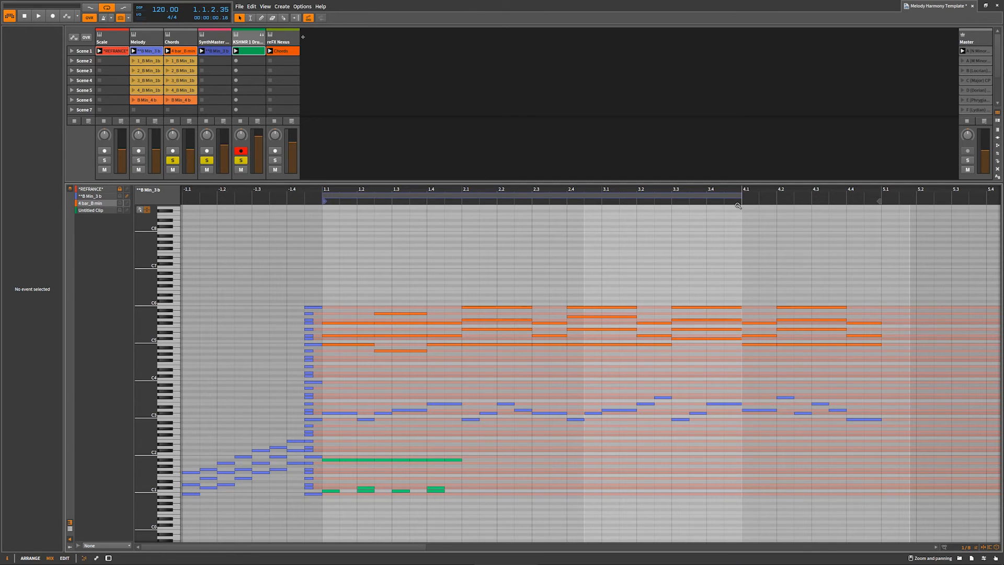
pyautogui.moveTo(818, 381)
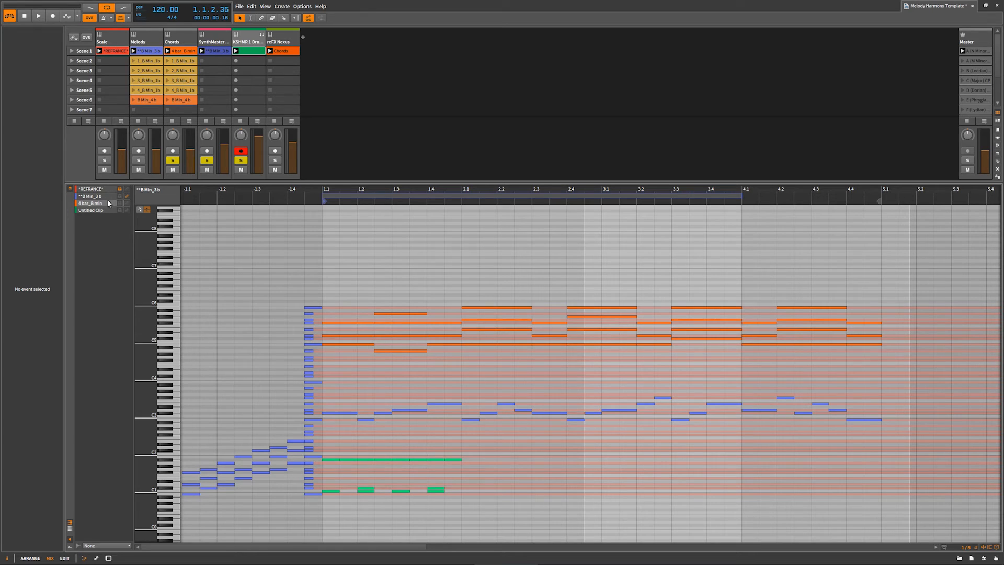
pyautogui.moveTo(128, 203)
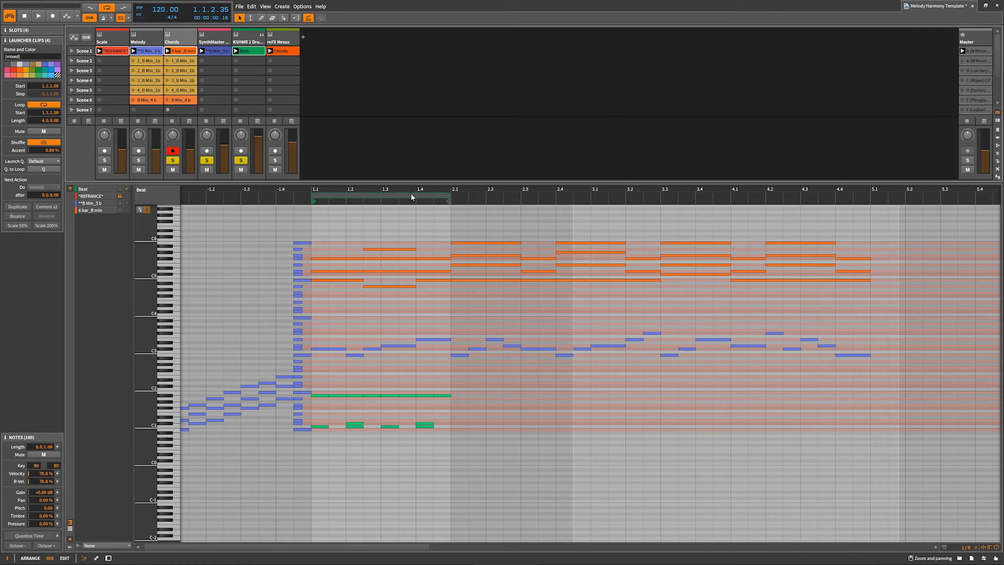
# Add the renamed Beat drum clip to the layered clip list beside the Inspector
pyautogui.click(38, 14)
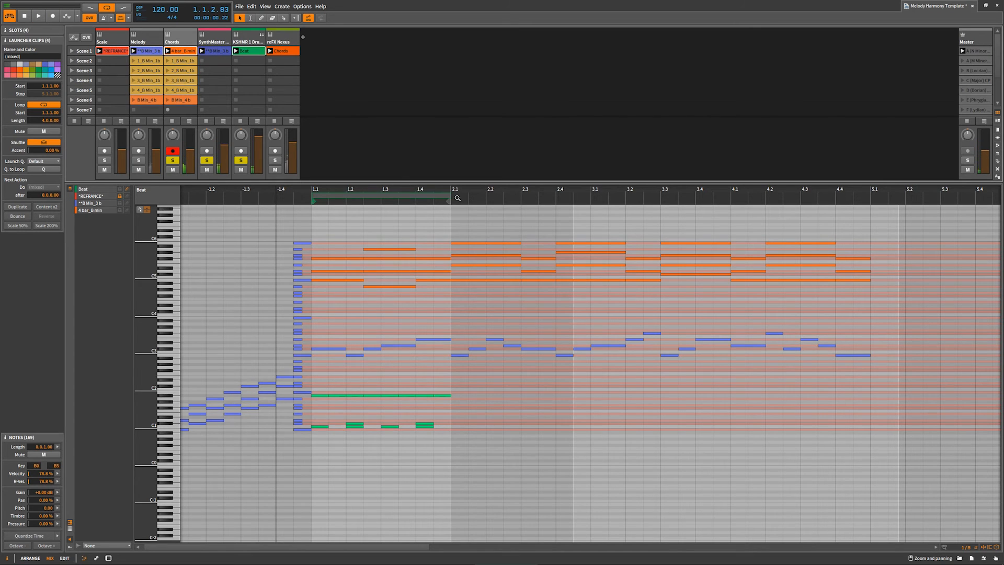
pyautogui.moveTo(833, 199)
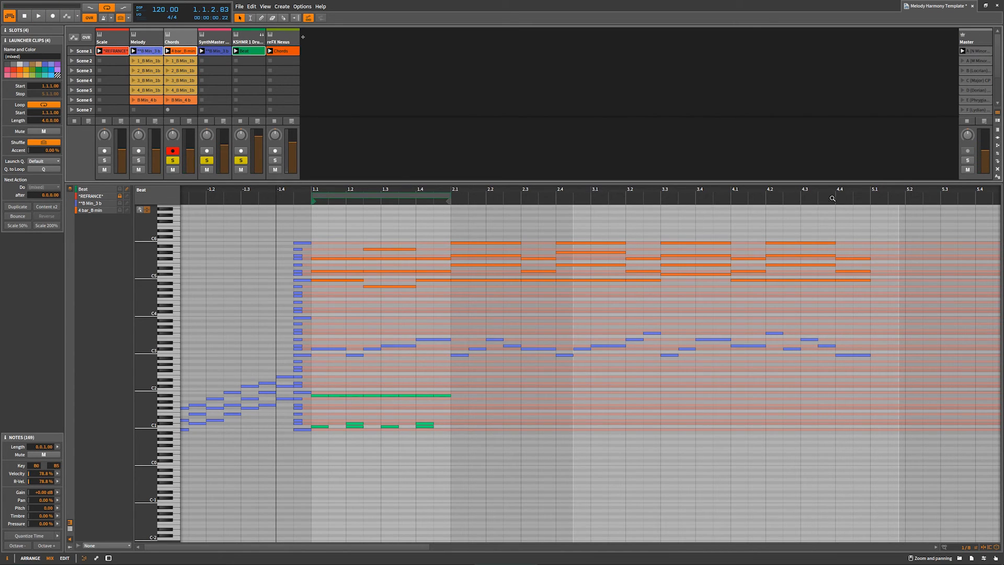
pyautogui.moveTo(389, 195)
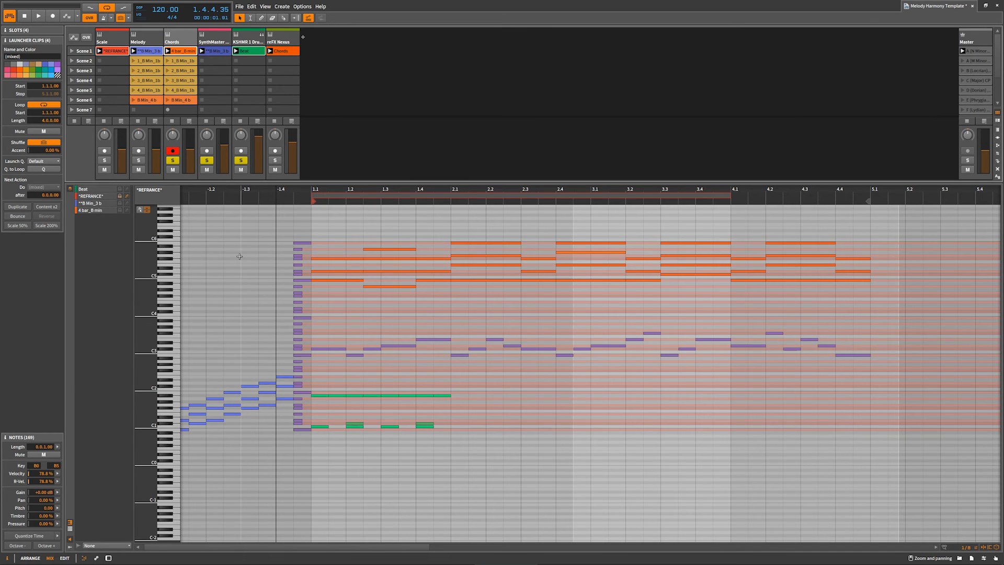
pyautogui.moveTo(753, 222)
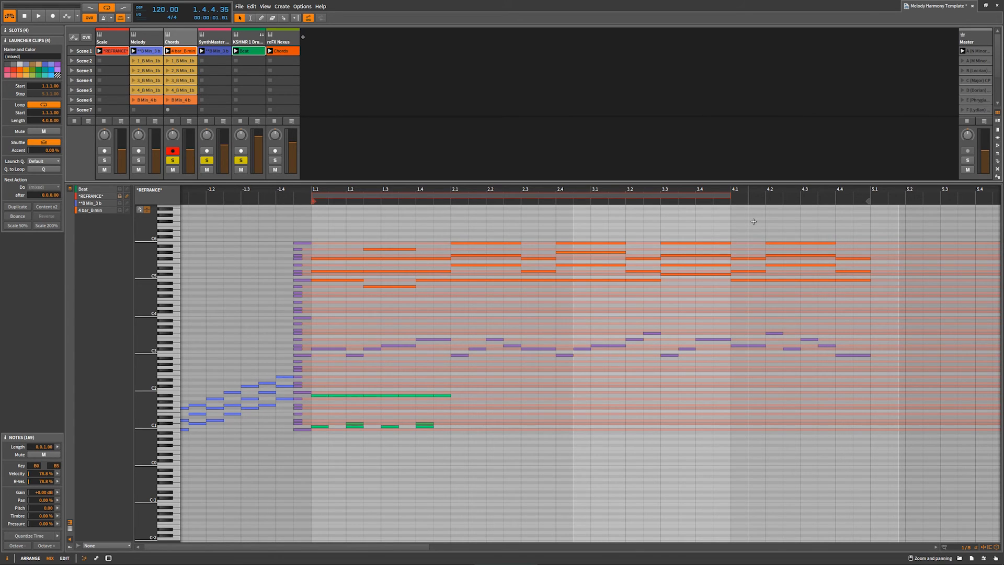
pyautogui.moveTo(717, 224)
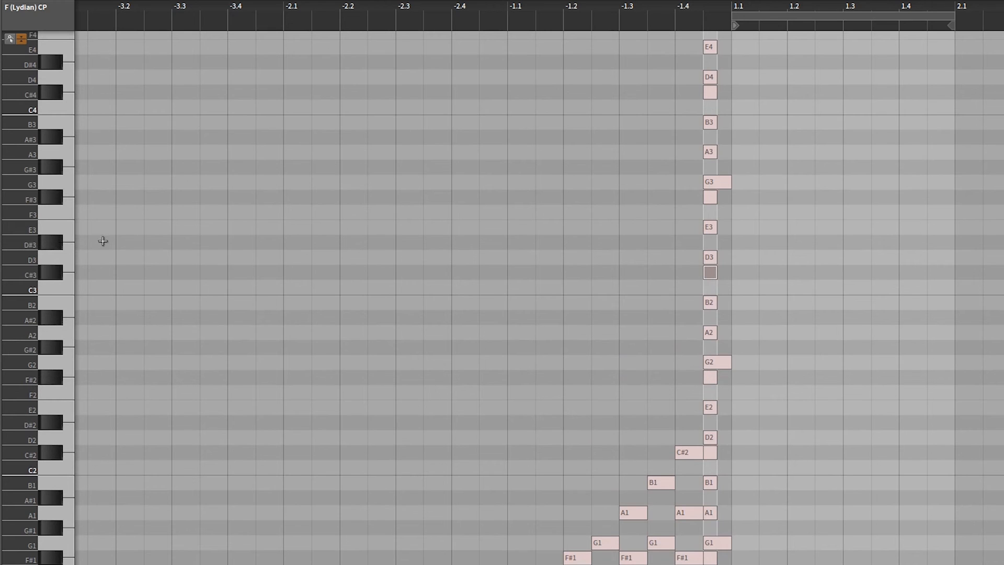
pyautogui.moveTo(712, 385)
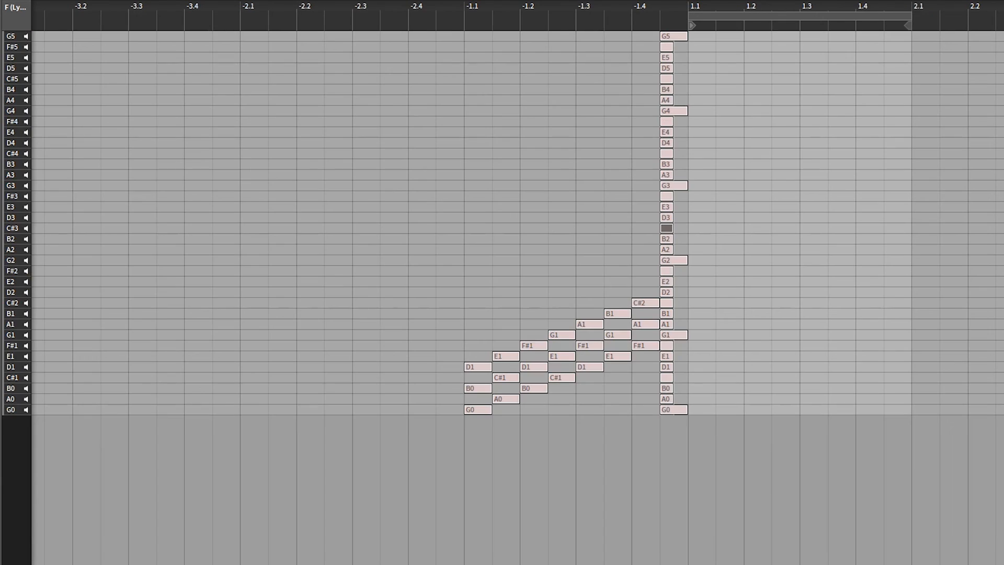
pyautogui.moveTo(707, 45)
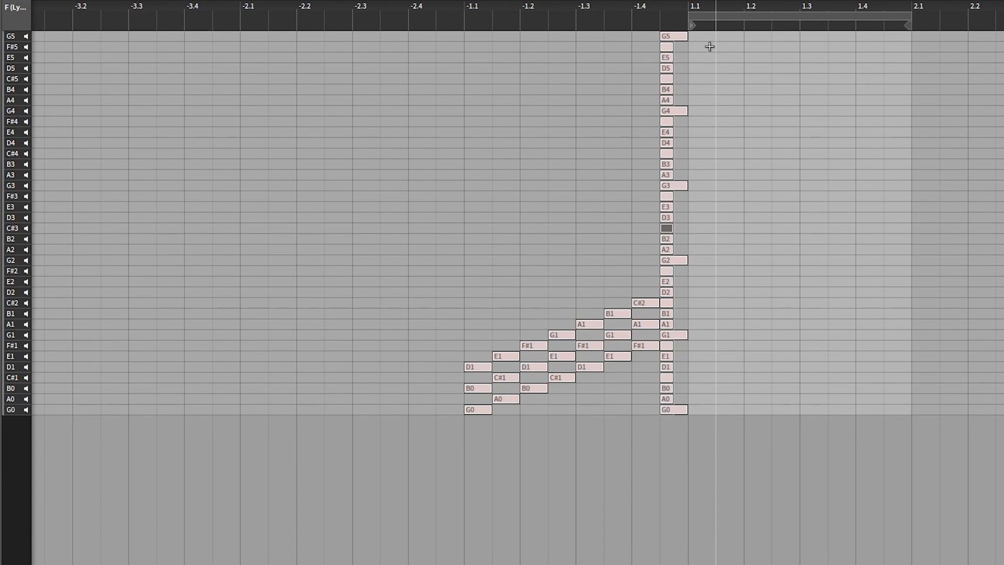
pyautogui.moveTo(763, 182)
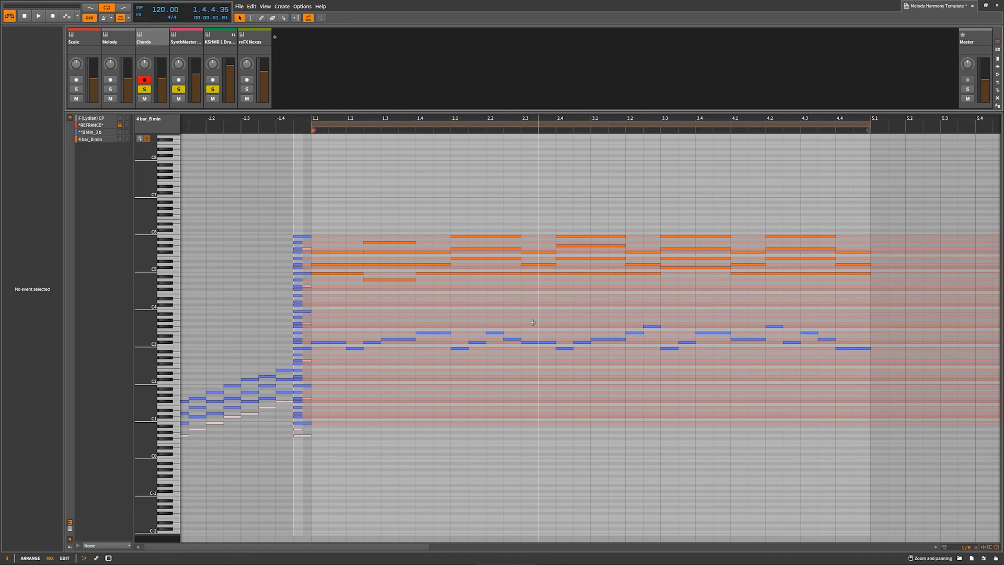
pyautogui.moveTo(887, 281)
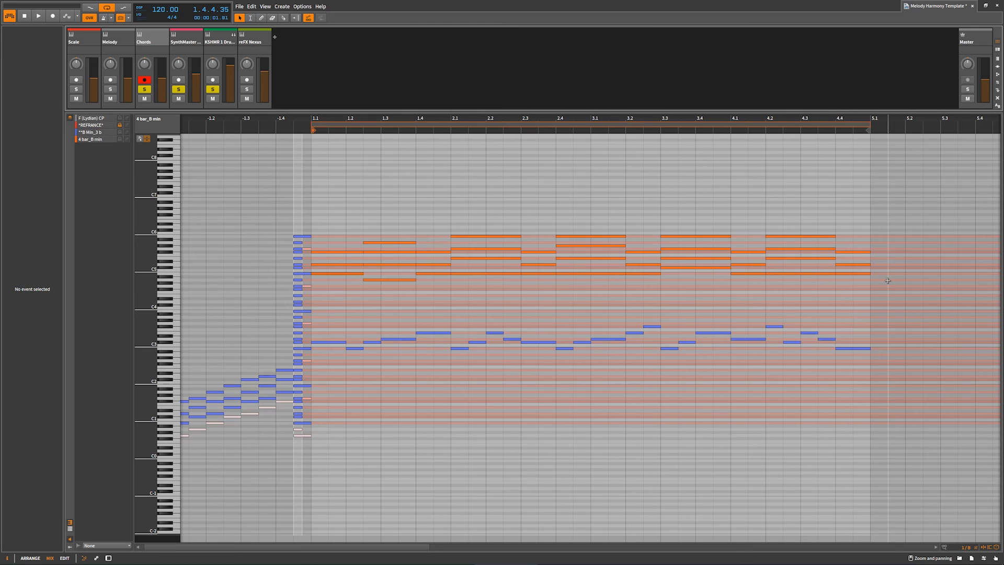